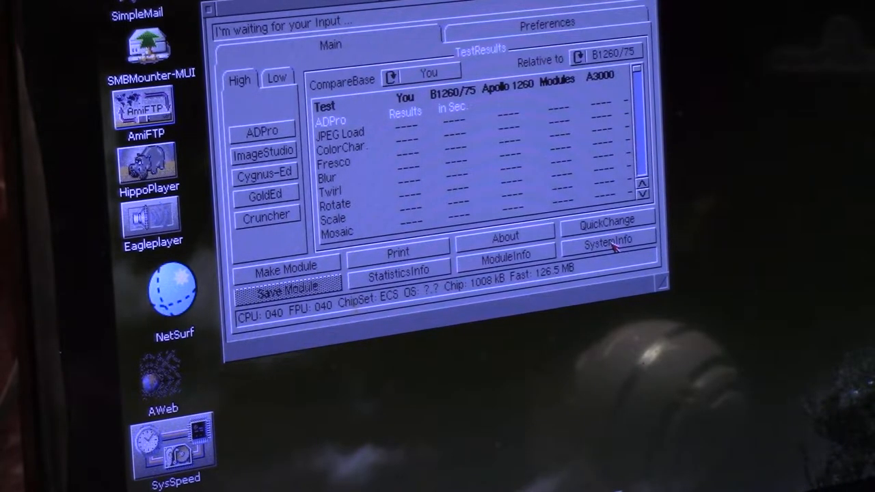
Open SysSpeed's SystemInfo window showing chipset, memory, graphics card and expansion boards.
click(608, 244)
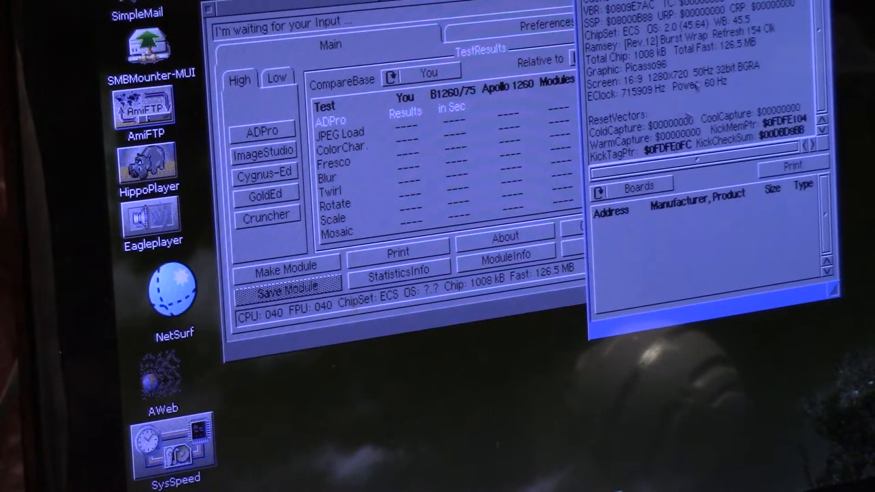